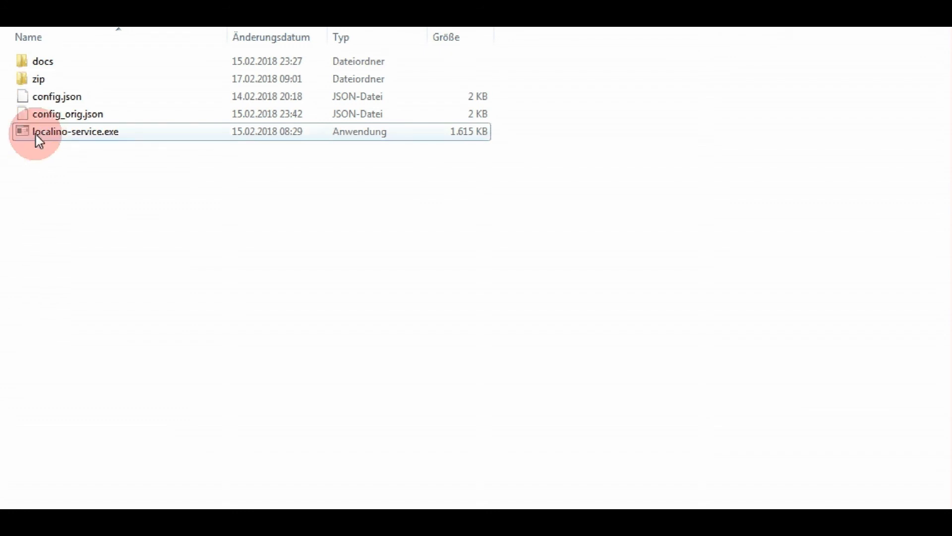
mouse_move(76, 131)
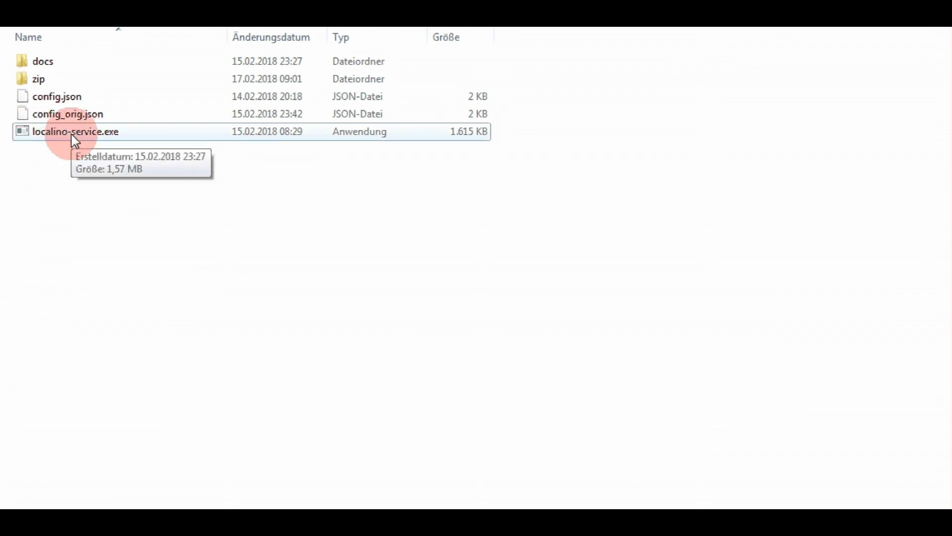
Step: Start localino-service.exe from Explorer to bring up the REST API server and pipeline
double_click(76, 131)
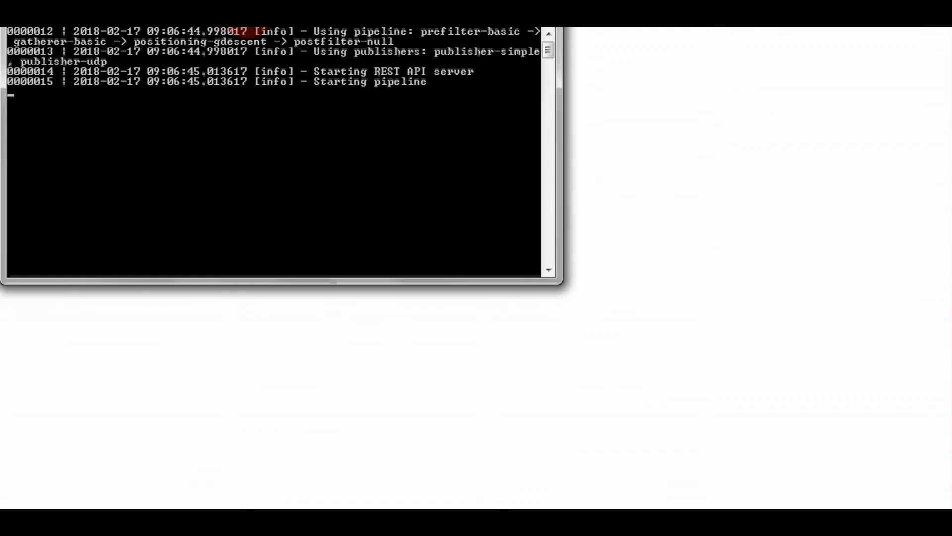
Step: Focus the service console and wait for tag position readings to appear
left_click(302, 67)
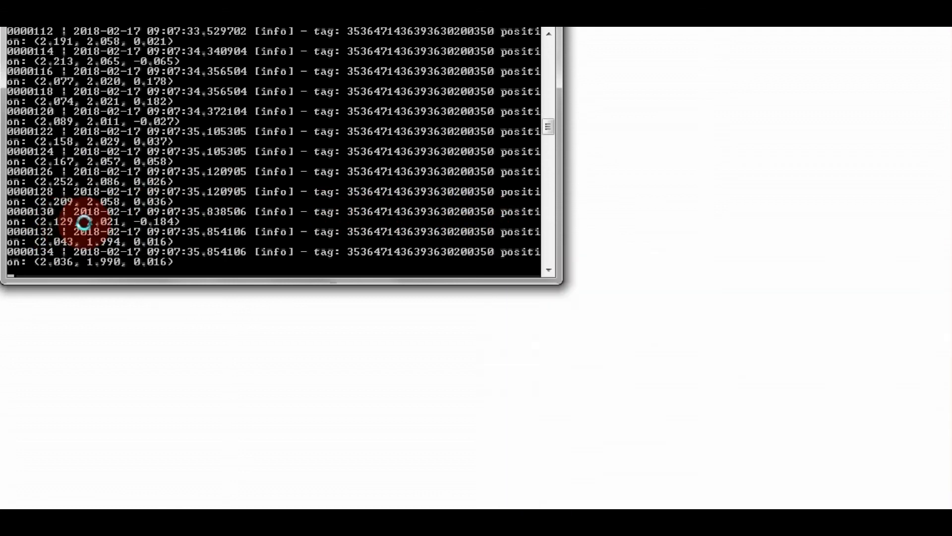
Step: Scroll down through the console output to watch the tag position lines
scroll("down", 3)
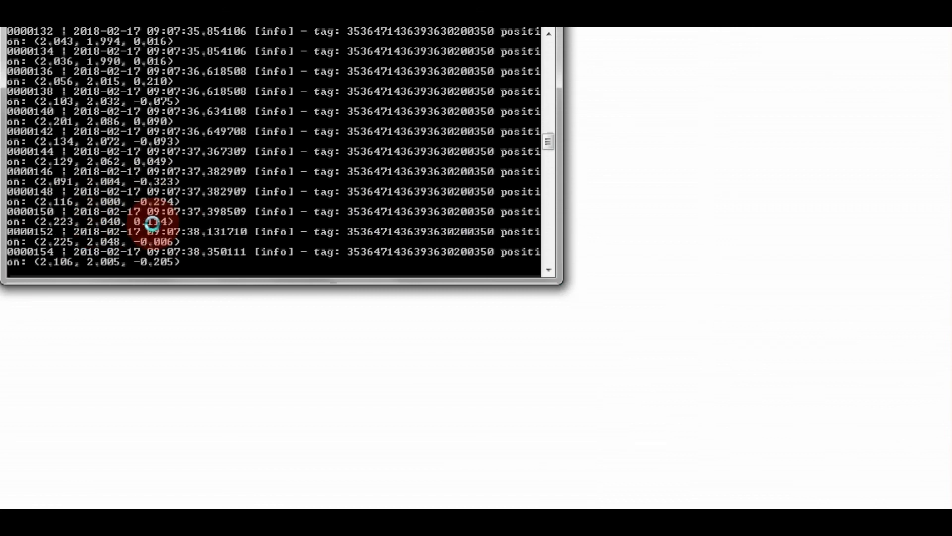
scroll("down", 3)
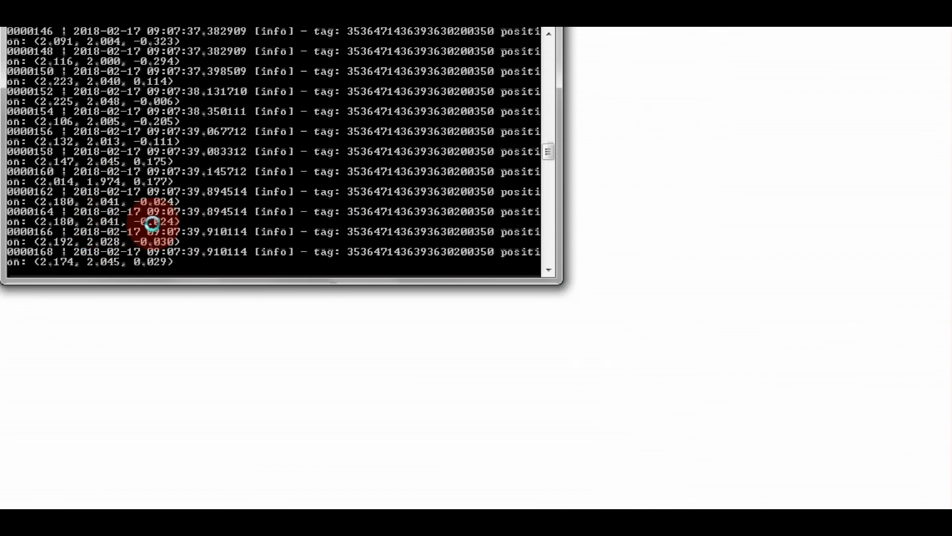
scroll("down", 3)
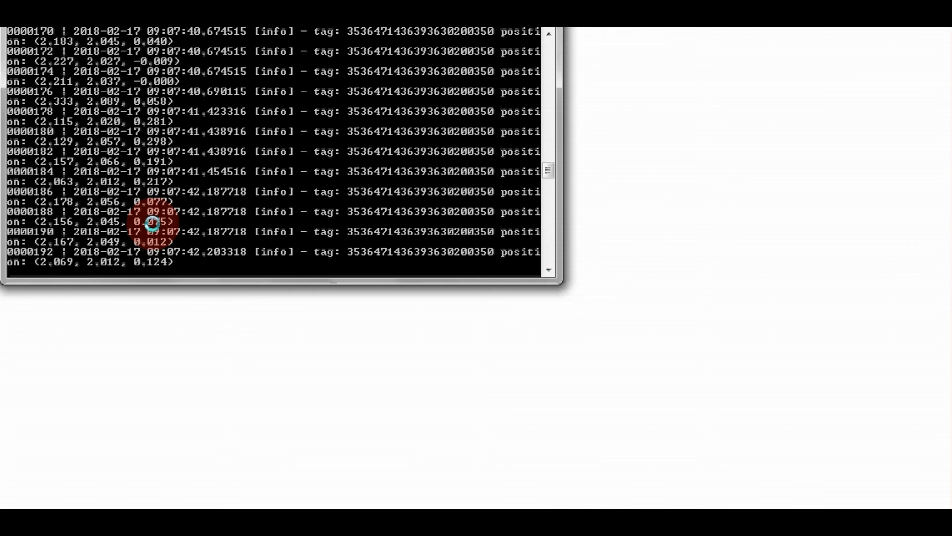
scroll("down", 3)
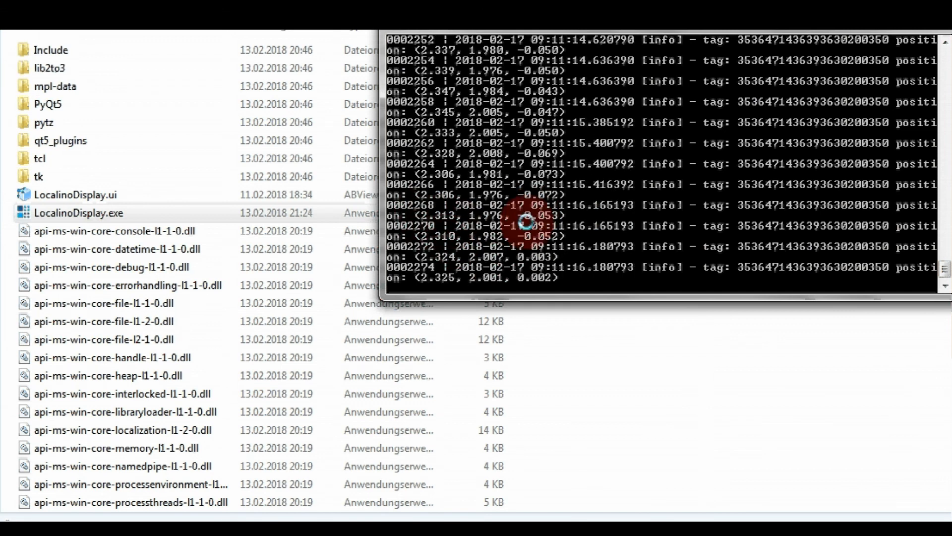
Step: Start LocalinoDisplay.exe from its folder to show the room floor plan
left_click(78, 212)
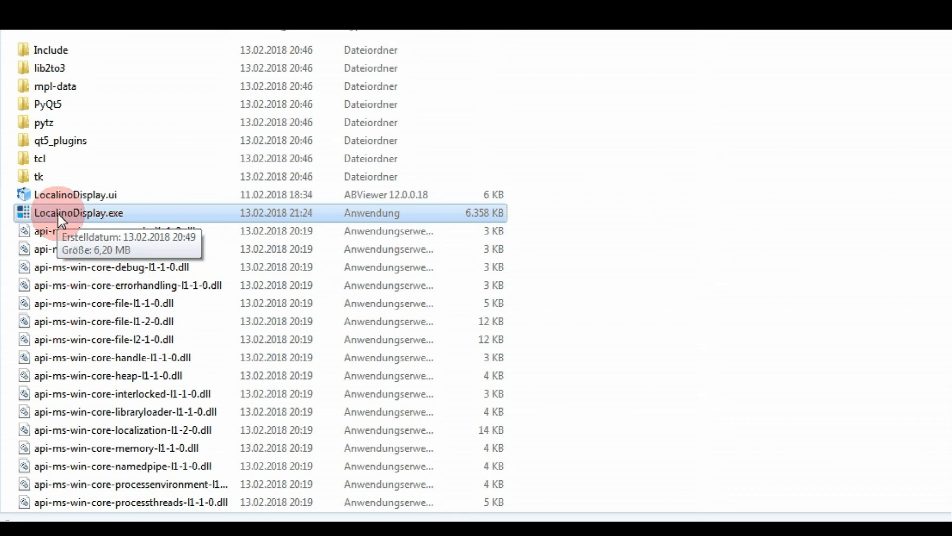
double_click(78, 212)
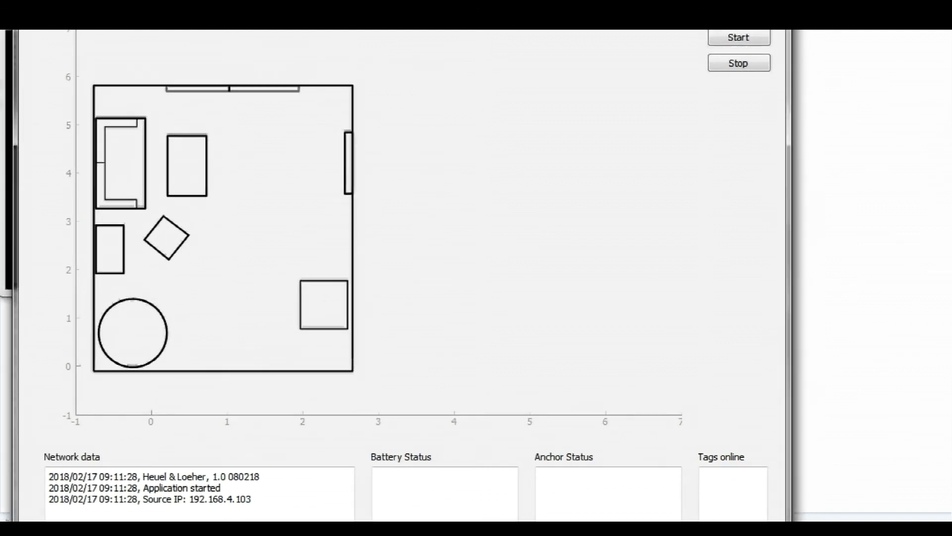
left_click(124, 310)
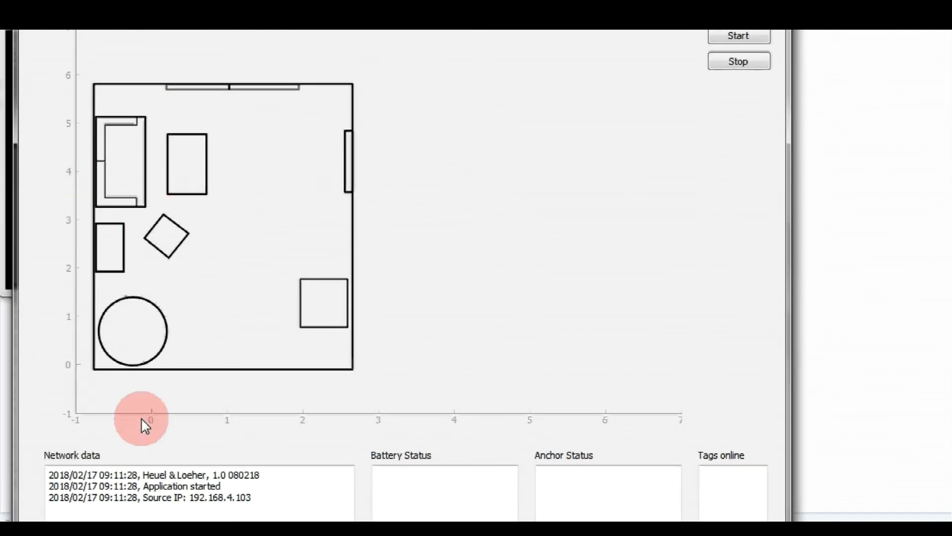
mouse_move(298, 119)
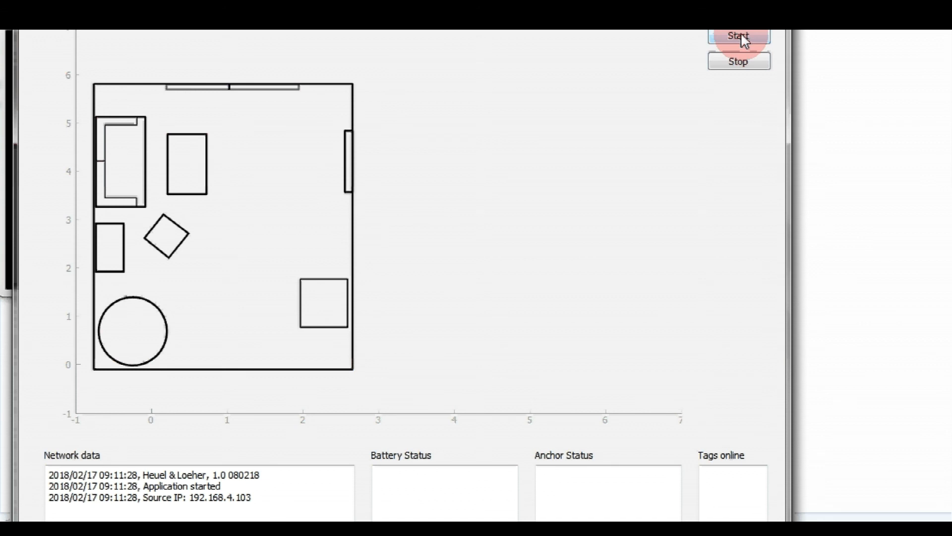
left_click(738, 36)
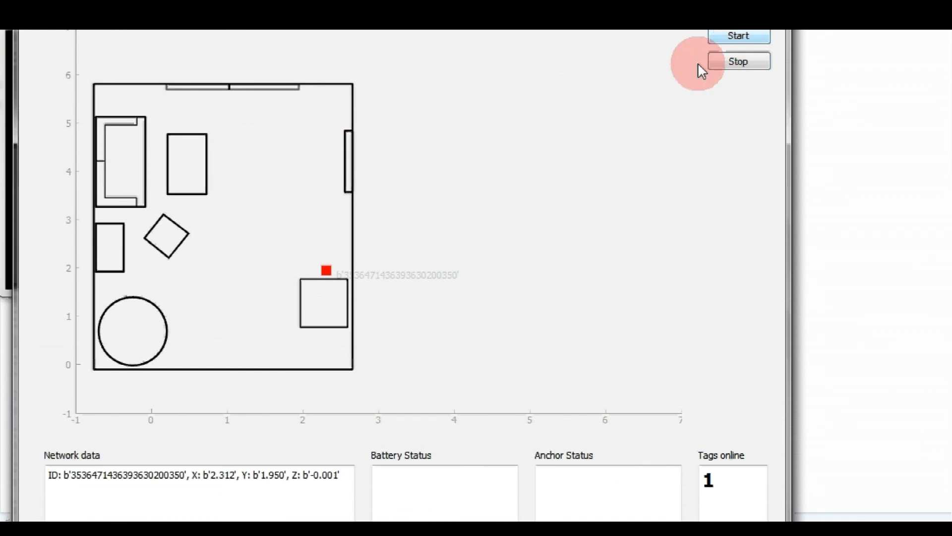
mouse_move(585, 130)
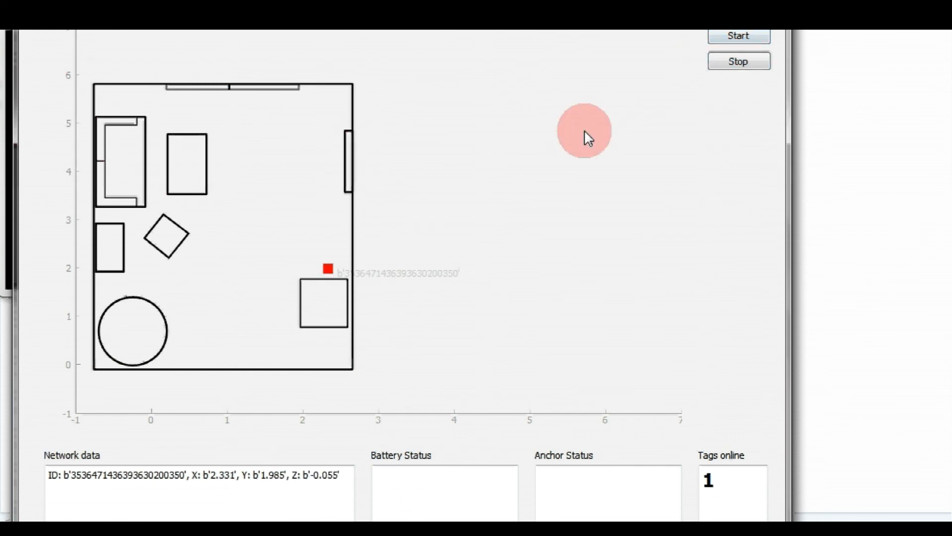
mouse_move(480, 297)
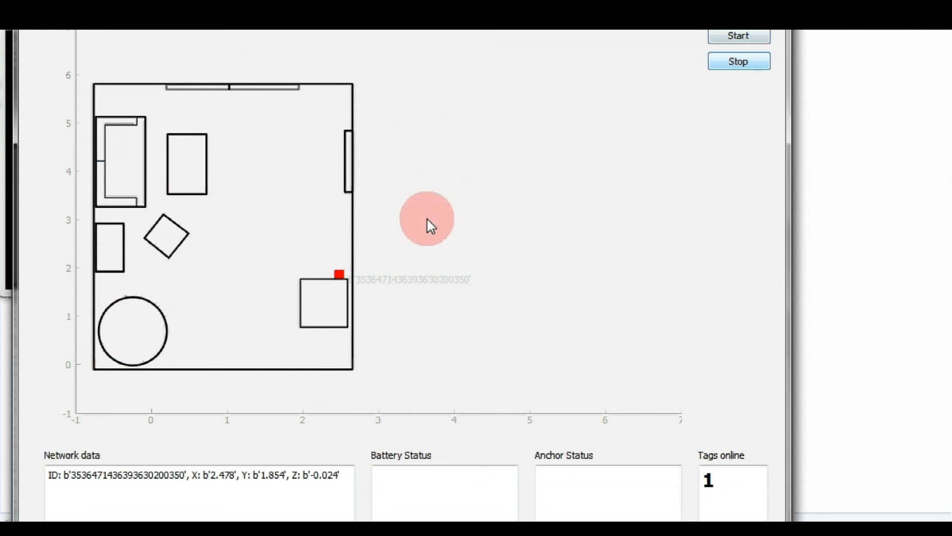
mouse_move(419, 489)
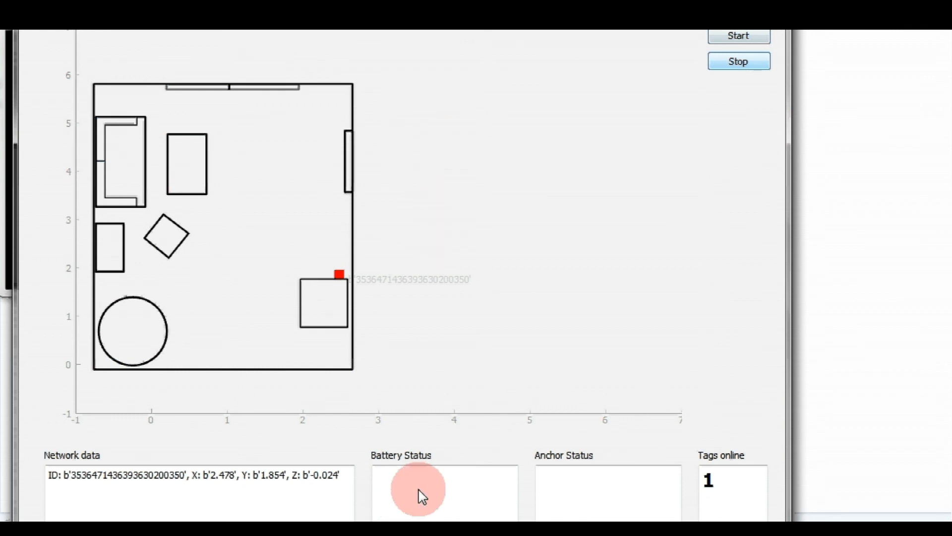